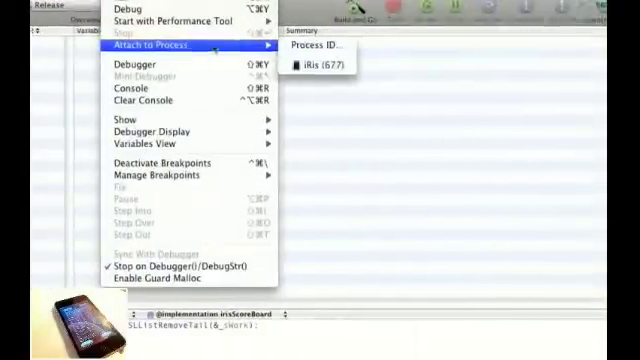
- Attach gdb to the running iRis (677) process via Run > Attach to Process
click(322, 63)
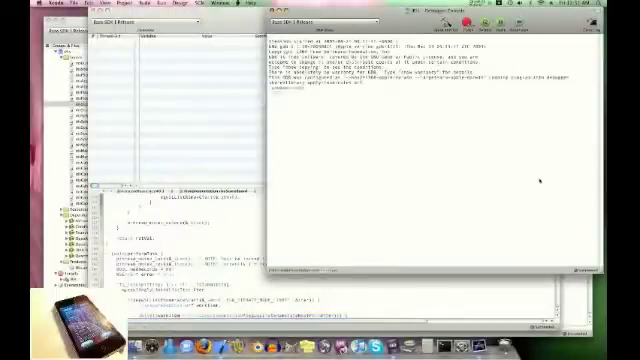
key(Return)
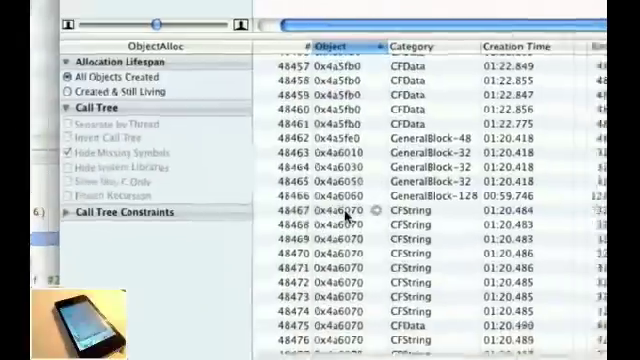
- Sort address 0x4a6070's Malloc and Free events by Timestamp, then open the View menu
scroll(down, 3)
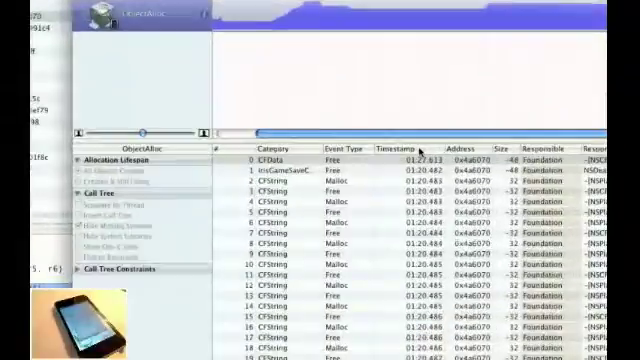
click(400, 144)
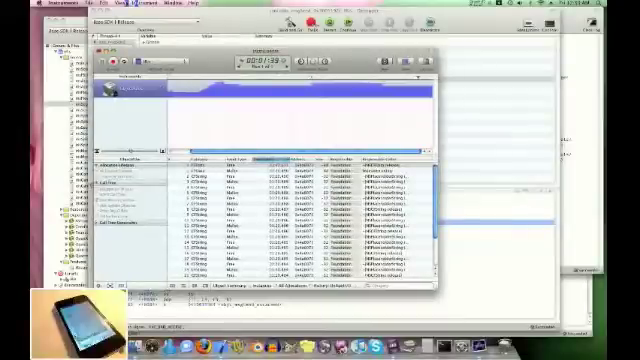
click(110, 9)
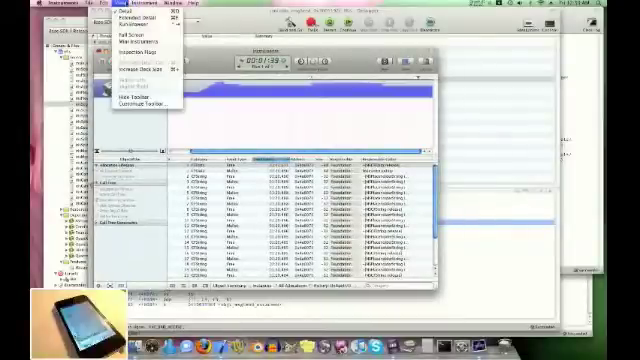